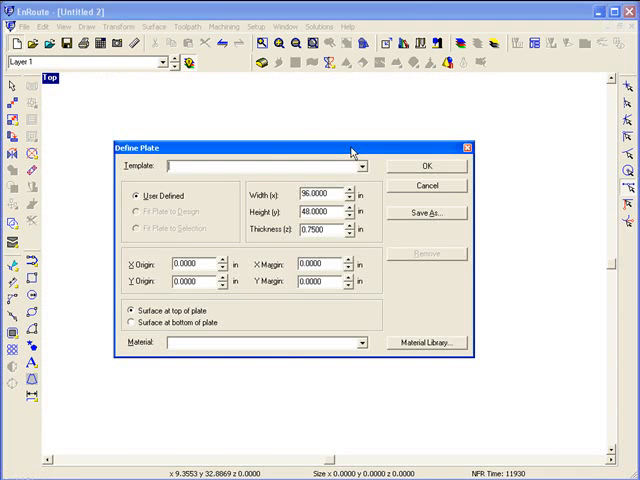
mouse_move(455, 166)
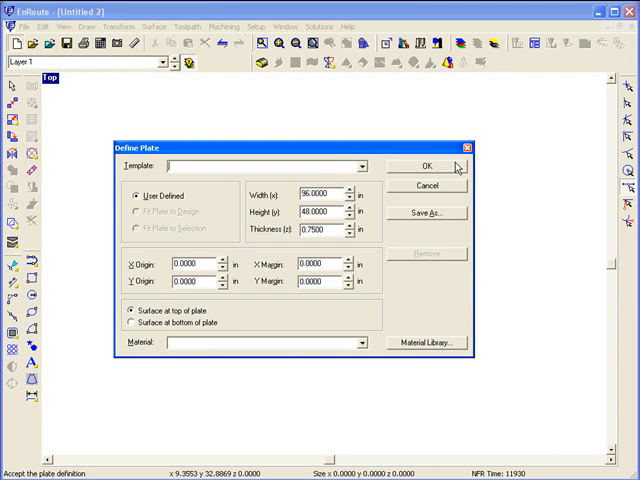
Accept the 96 by 48 inch plate and size the rectangle 24 by 36 inches
click(439, 166)
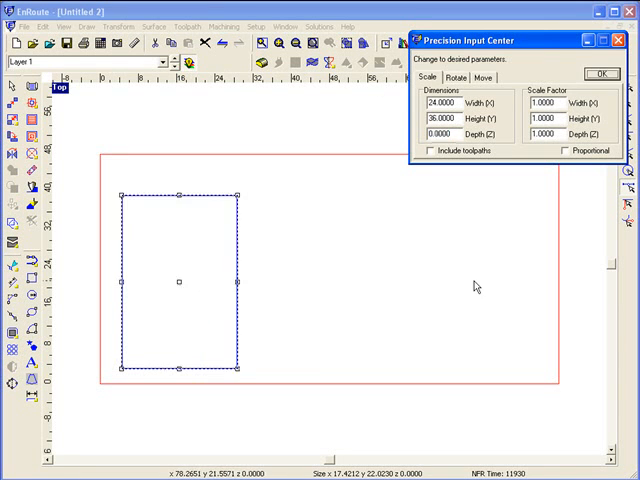
click(601, 73)
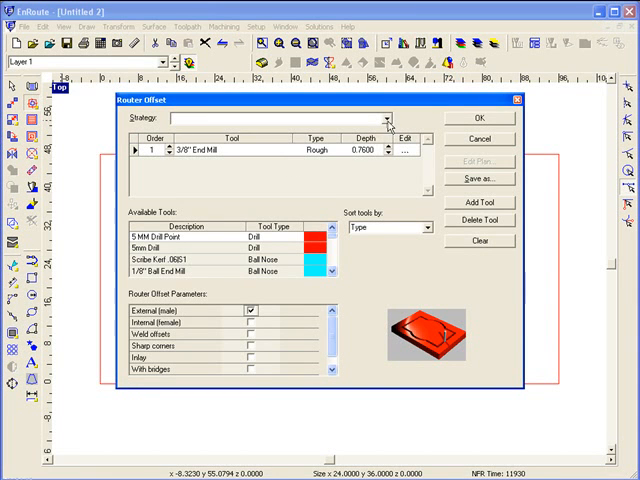
Create a router offset toolpath on the rectangle with the 'Cut Out 3/8 End Mill' strategy
click(382, 117)
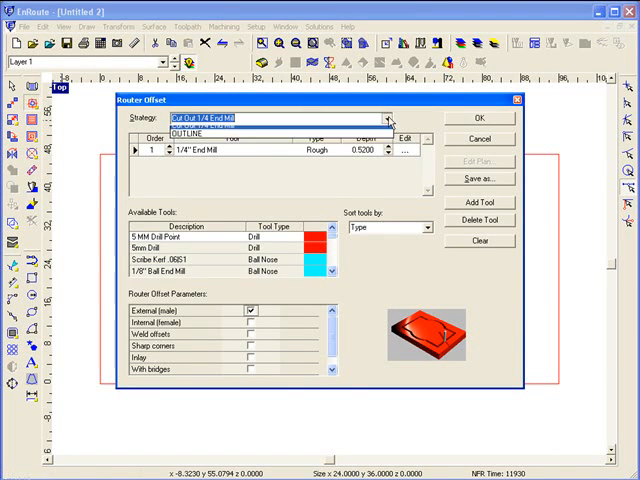
click(382, 118)
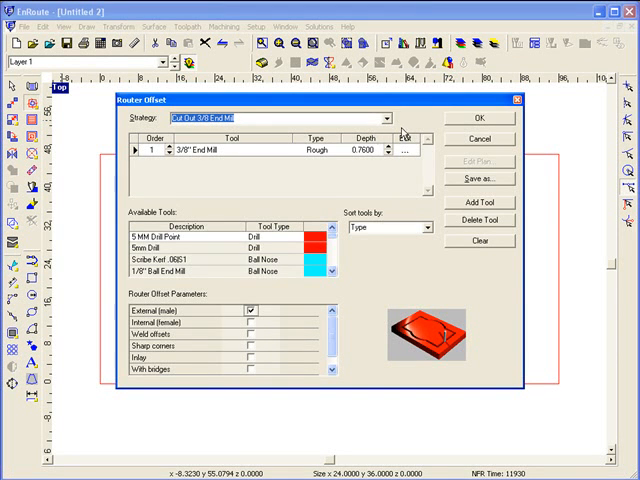
click(480, 118)
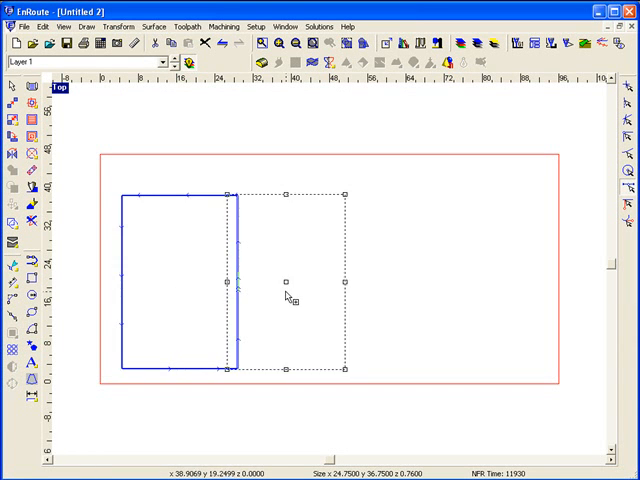
Drag a copy of the toolpathed rectangle to the right of the original
drag(287, 278, 435, 290)
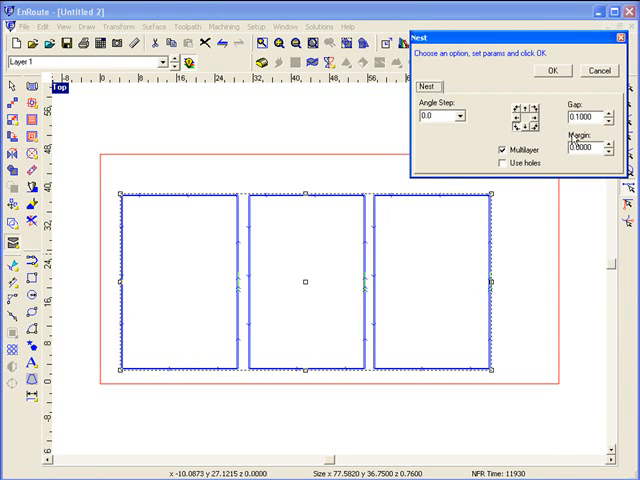
Nest the three parts into the lower-left corner with a 0.1 gap
click(552, 70)
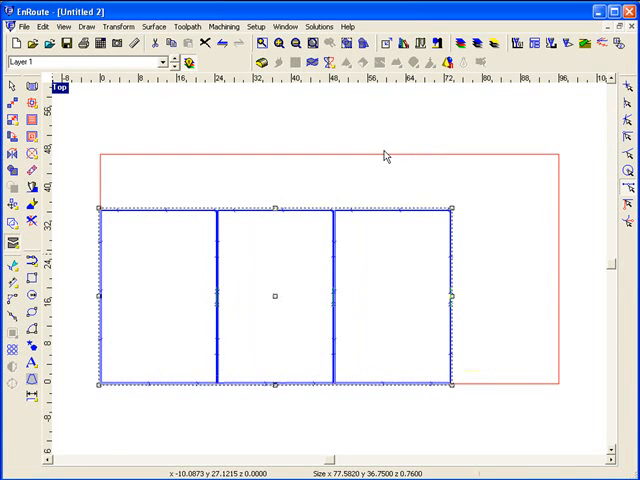